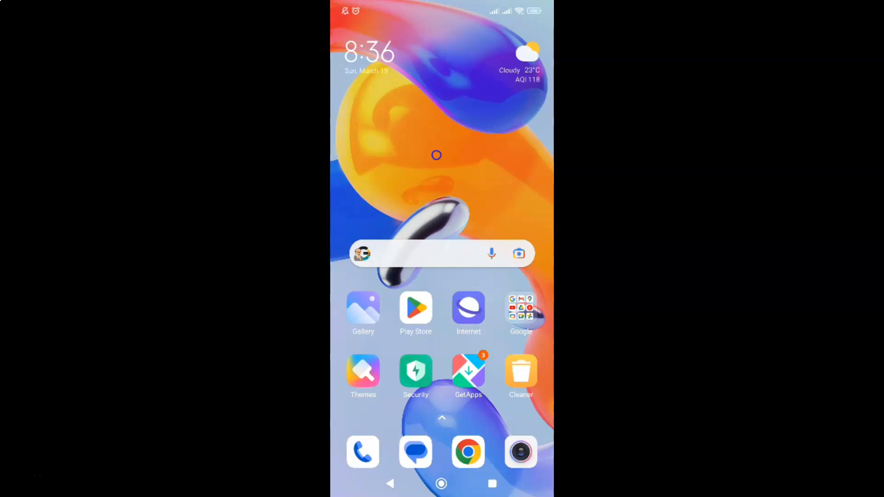
{"action": "mouse_move", "coordinate": [462, 157]}
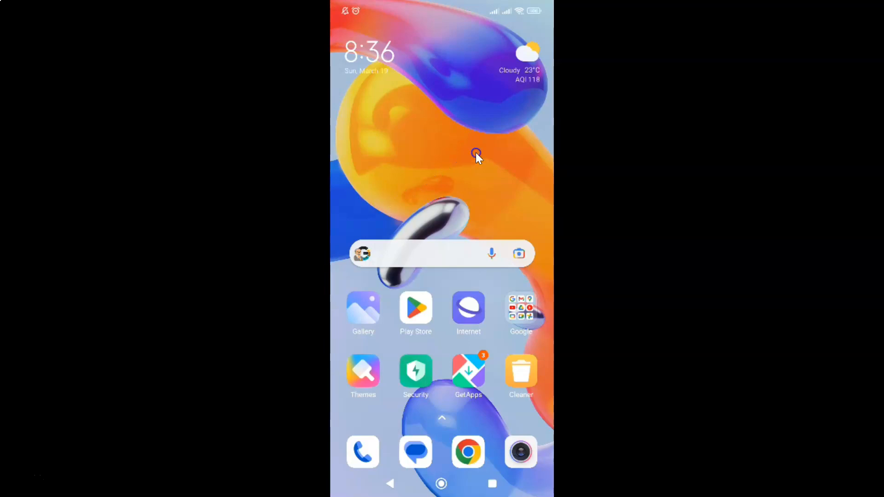
{"action": "mouse_move", "coordinate": [464, 163]}
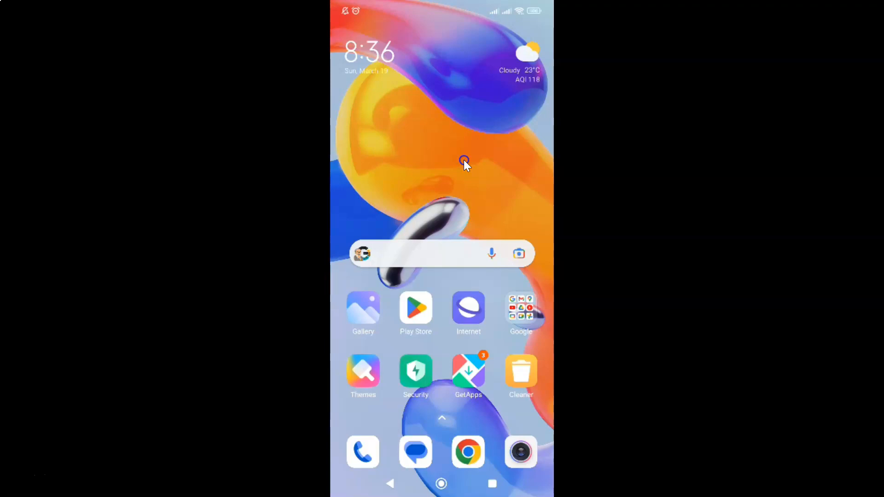
Launch Samsung Internet and reach its settings page from the main menu.
{"action": "left_click", "coordinate": [468, 310]}
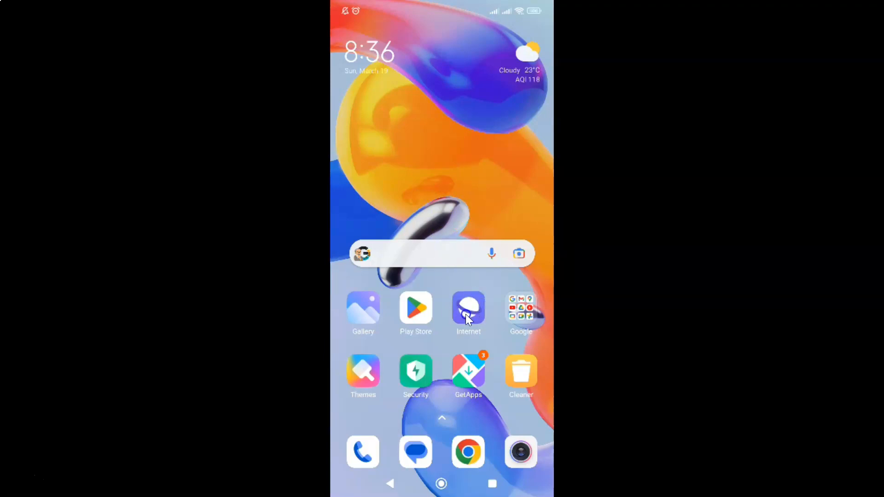
{"action": "left_click", "coordinate": [468, 309]}
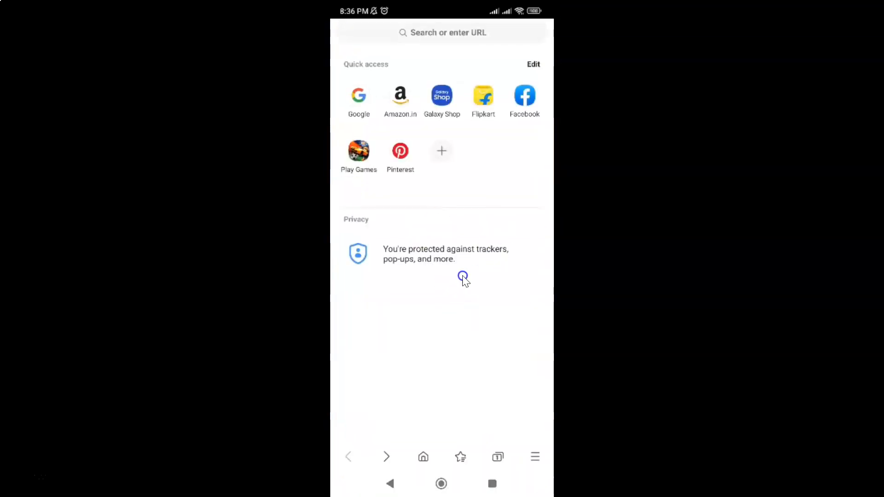
{"action": "mouse_move", "coordinate": [546, 457]}
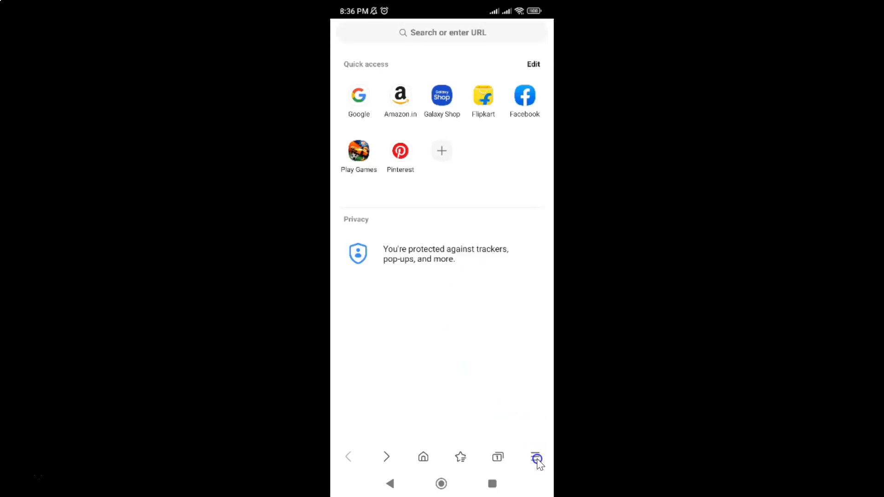
{"action": "left_click", "coordinate": [535, 457]}
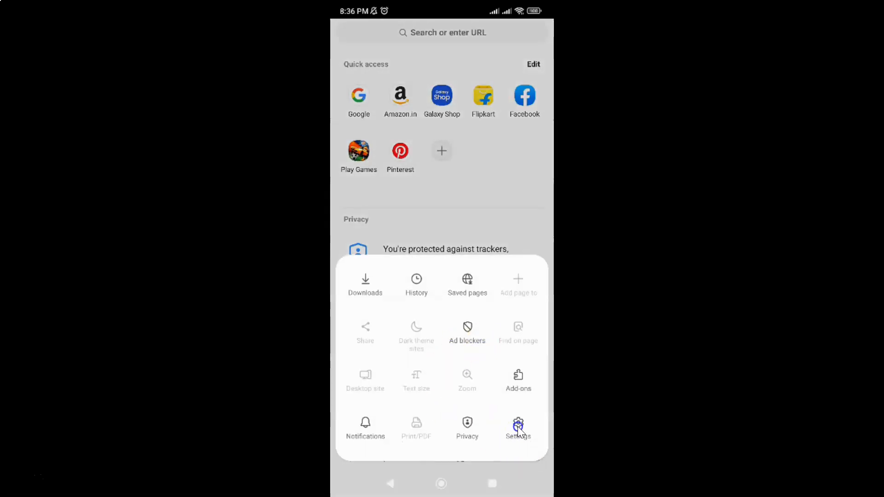
{"action": "left_click", "coordinate": [517, 428]}
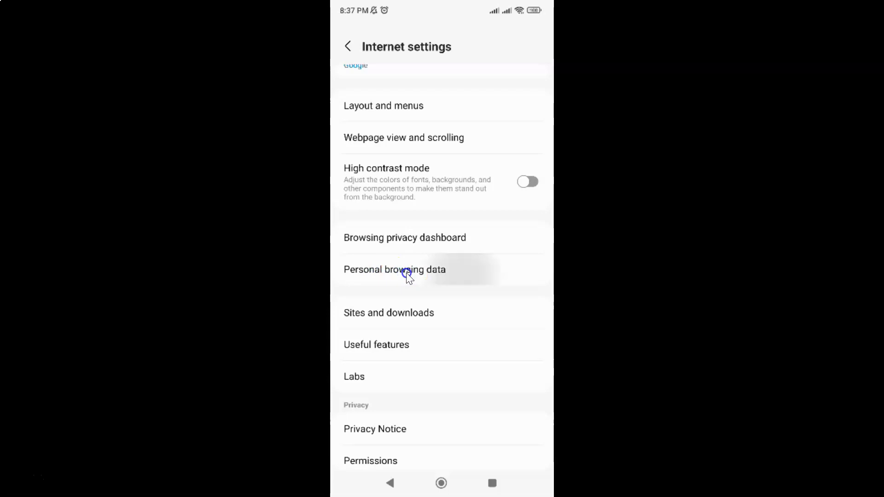
Reach Usernames and passwords under Personal browsing data, with Save sign-in info off.
{"action": "left_click", "coordinate": [395, 269]}
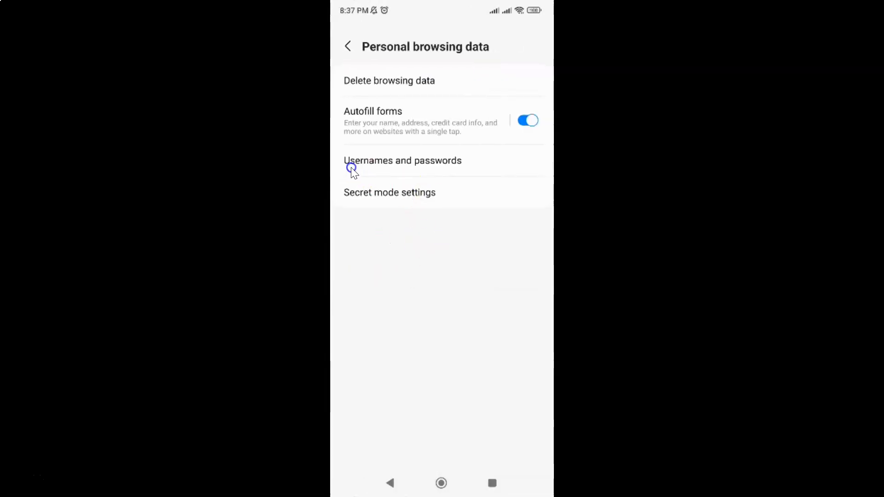
{"action": "mouse_move", "coordinate": [456, 163]}
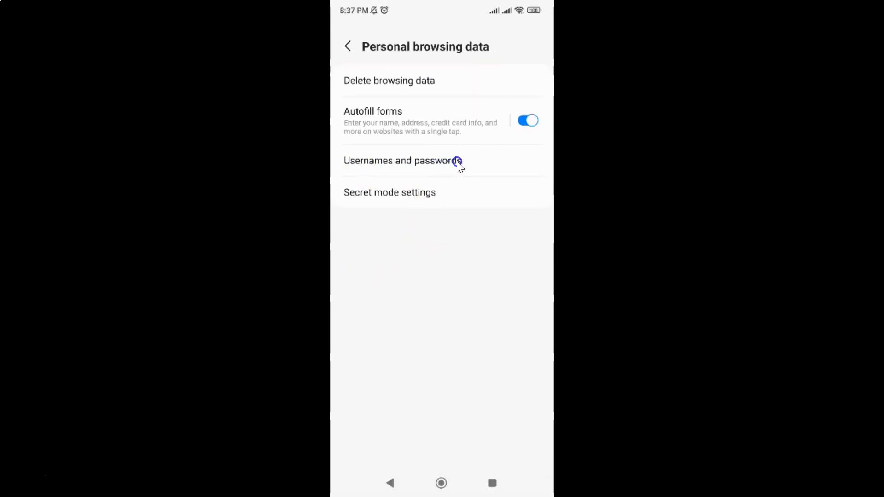
{"action": "left_click", "coordinate": [402, 160]}
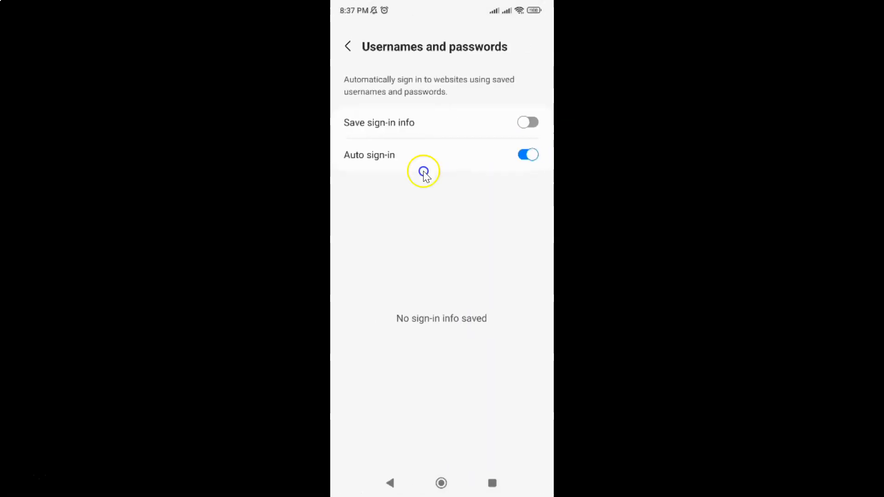
{"action": "mouse_move", "coordinate": [480, 54]}
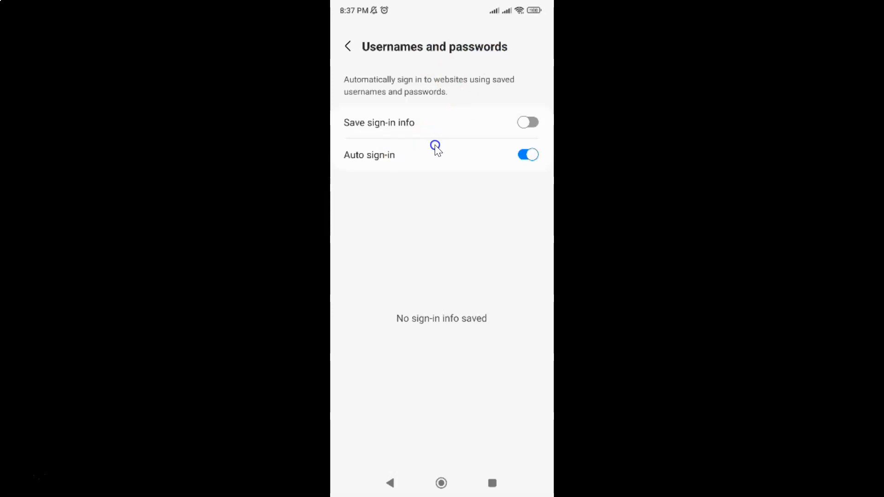
{"action": "mouse_move", "coordinate": [371, 131]}
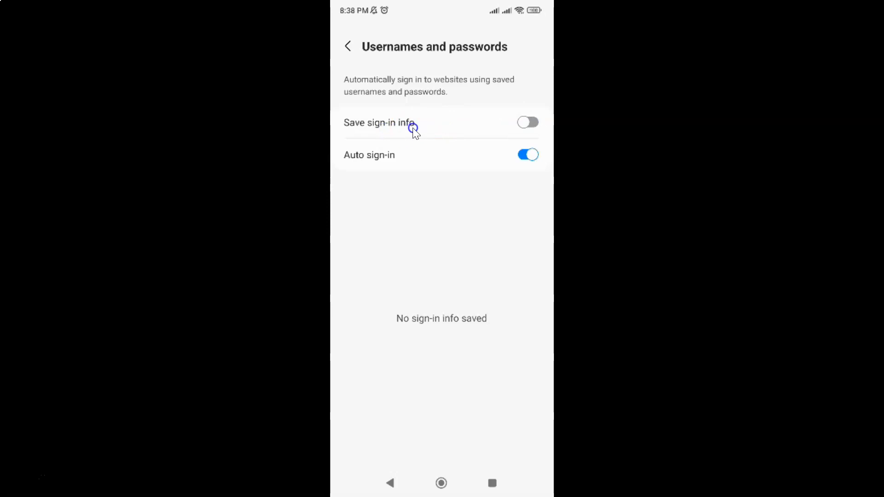
{"action": "mouse_move", "coordinate": [387, 129]}
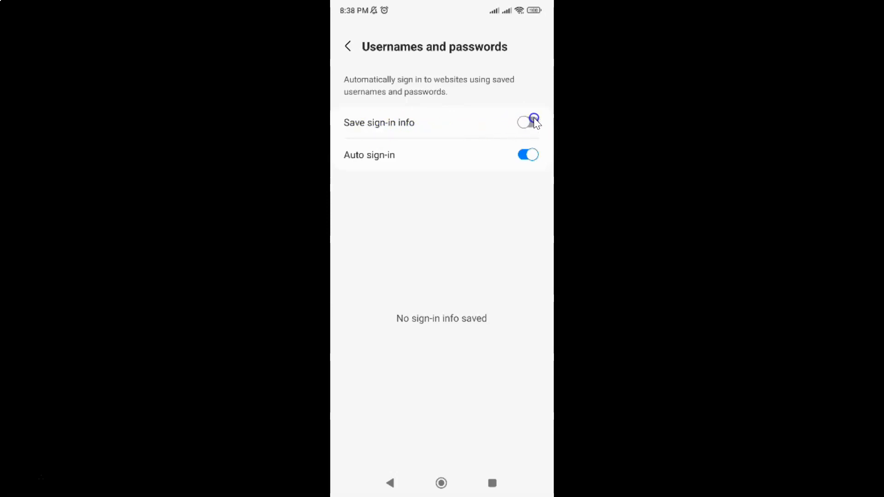
Switch the Save sign-in info toggle on, leaving Auto sign-in on.
{"action": "left_click", "coordinate": [527, 123]}
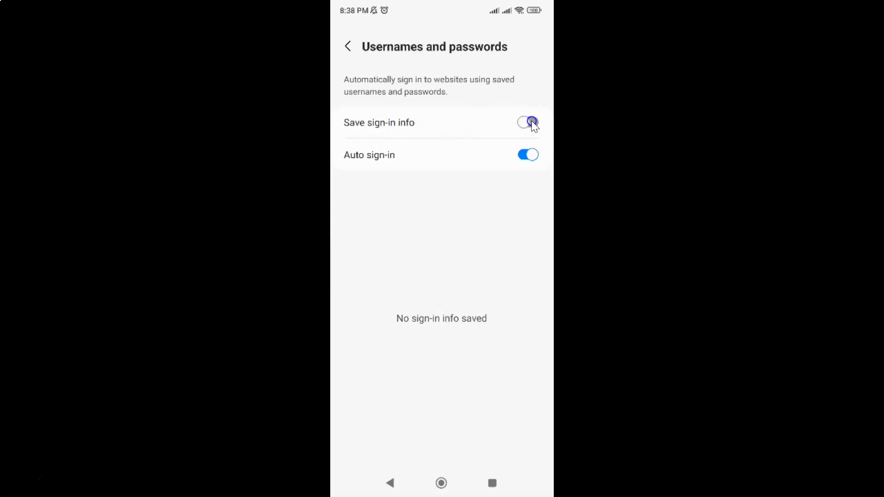
{"action": "left_click", "coordinate": [528, 123]}
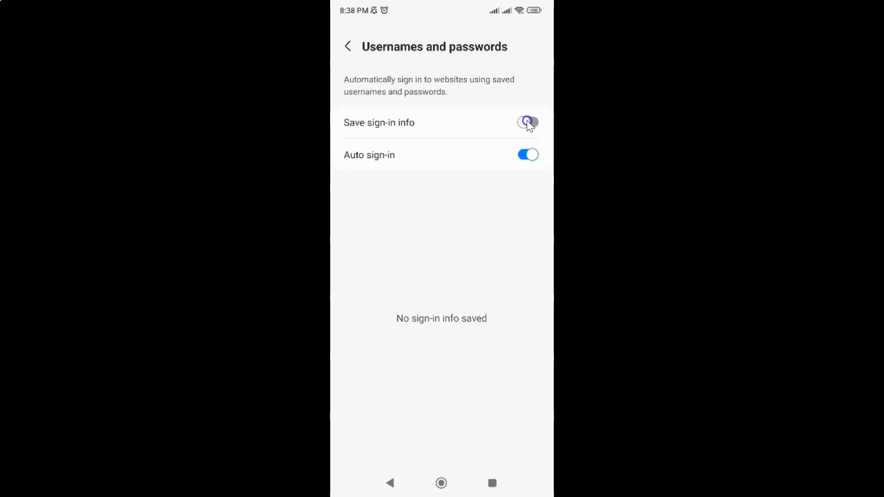
{"action": "left_click", "coordinate": [527, 122]}
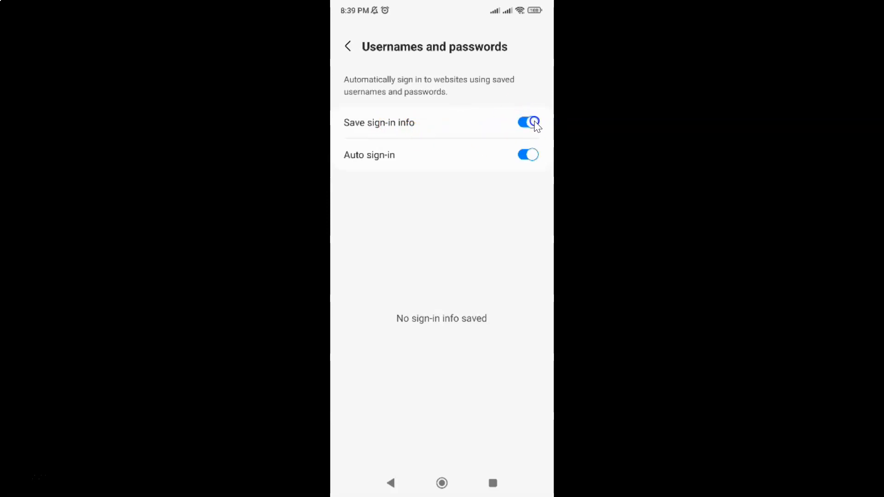
Switch the Save sign-in info toggle back off, keeping Auto sign-in on.
{"action": "left_click", "coordinate": [528, 122]}
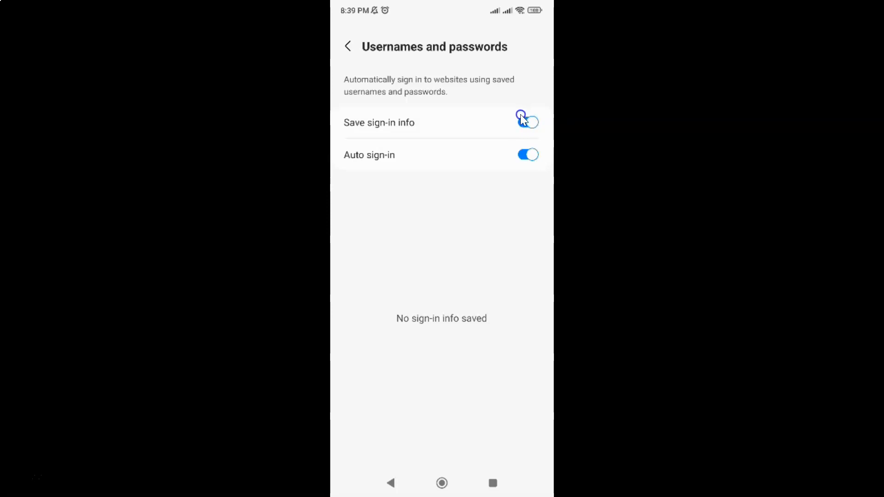
{"action": "left_click", "coordinate": [527, 122]}
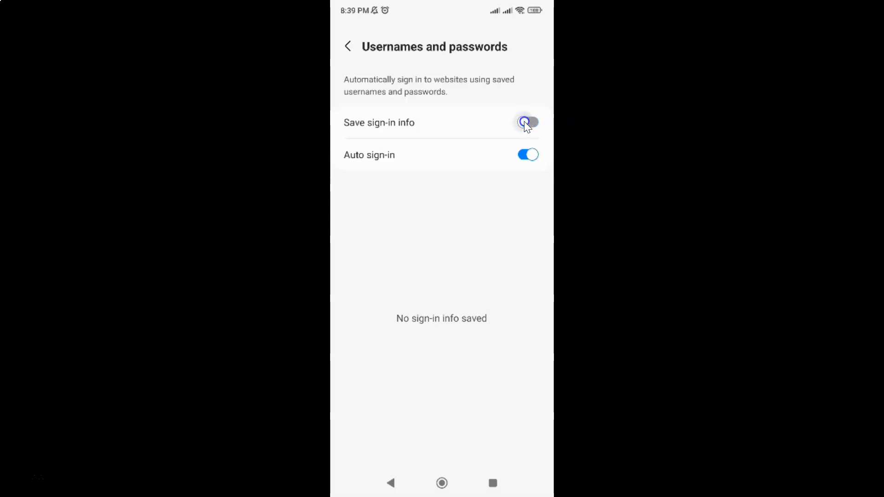
{"action": "left_click", "coordinate": [528, 123]}
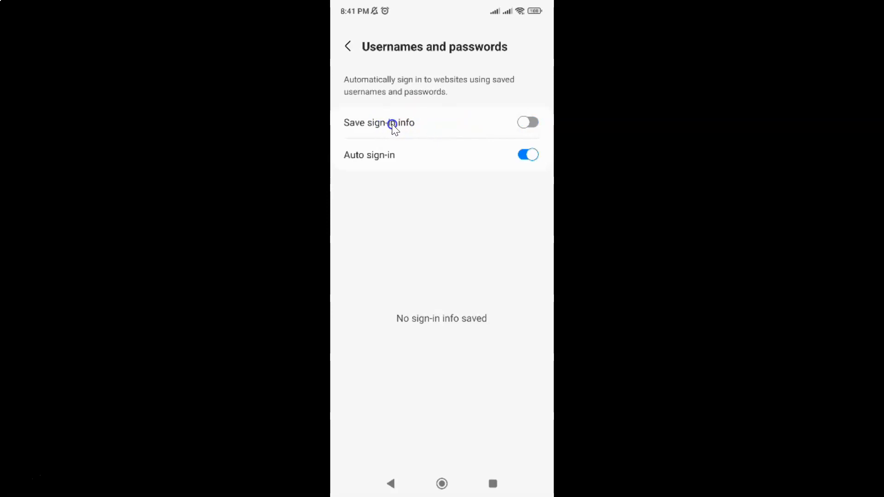
{"action": "mouse_move", "coordinate": [420, 122]}
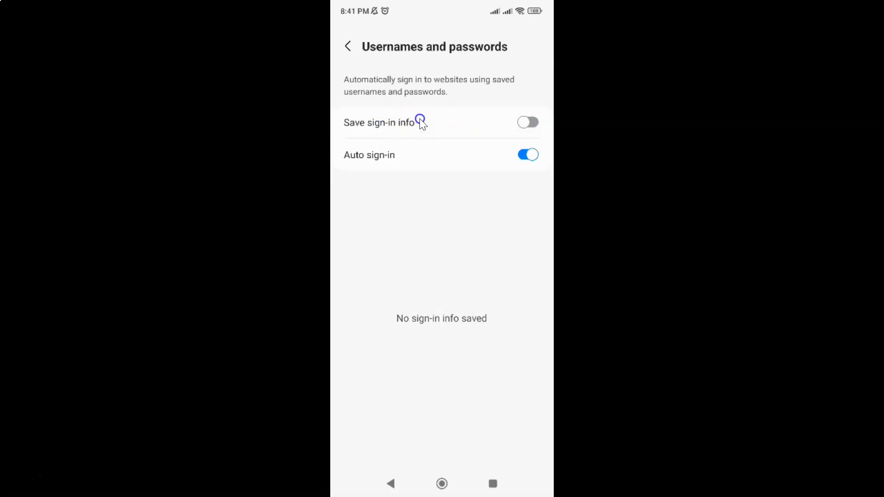
{"action": "mouse_move", "coordinate": [407, 126]}
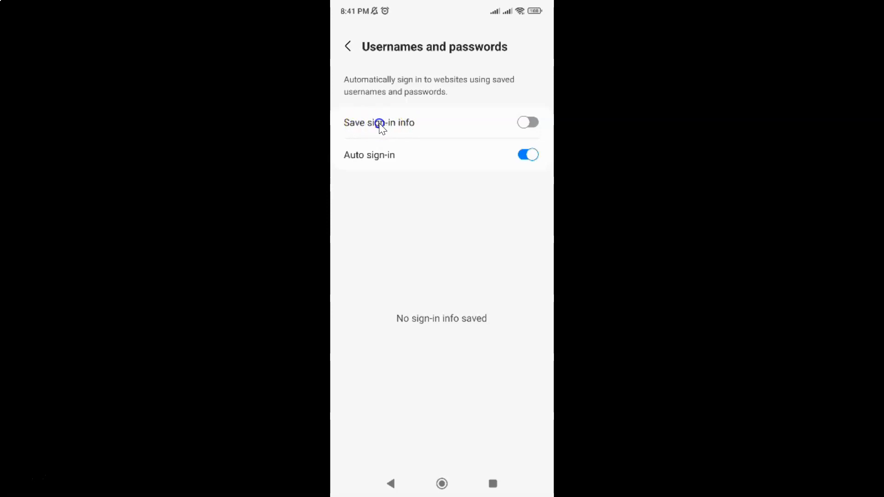
{"action": "mouse_move", "coordinate": [510, 118]}
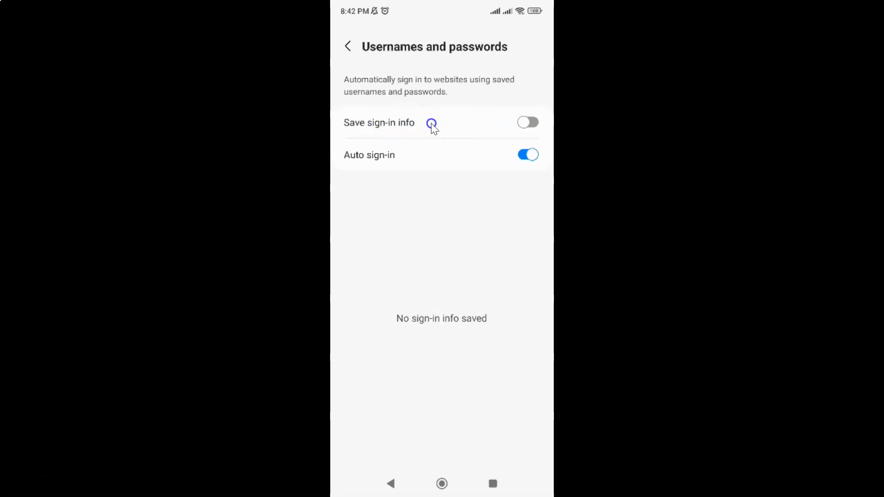
{"action": "mouse_move", "coordinate": [366, 60]}
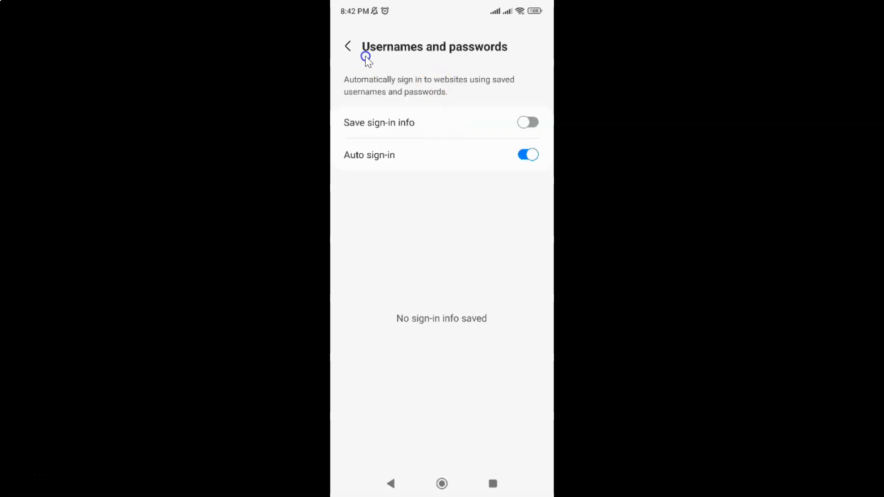
Leave the settings screens and return to the start page with Quick access shortcuts.
{"action": "left_click", "coordinate": [348, 46]}
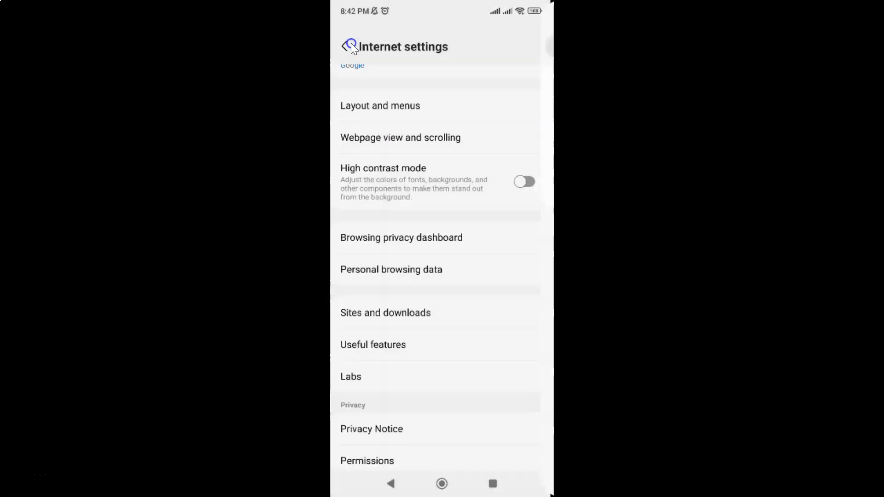
{"action": "left_click", "coordinate": [348, 47]}
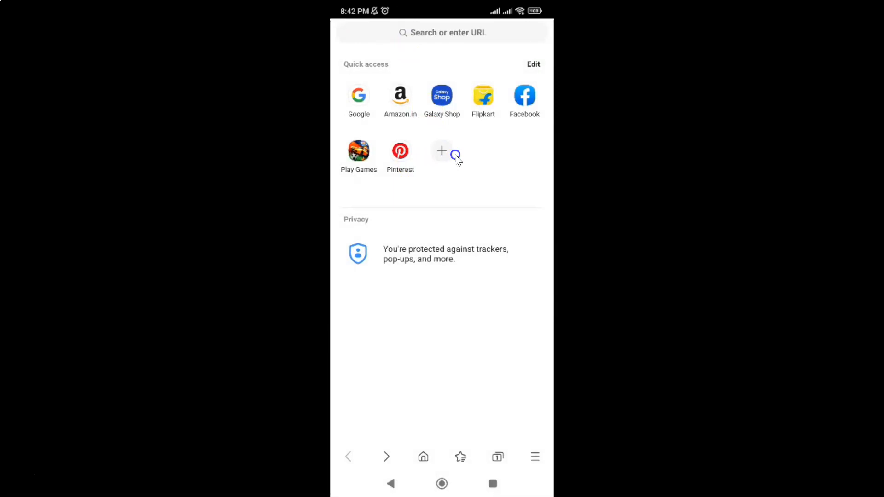
{"action": "mouse_move", "coordinate": [455, 153]}
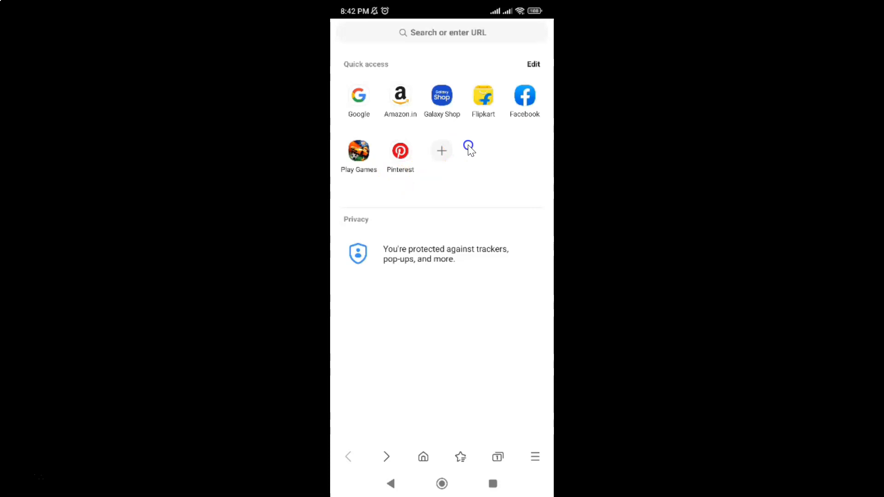
{"action": "mouse_move", "coordinate": [470, 144]}
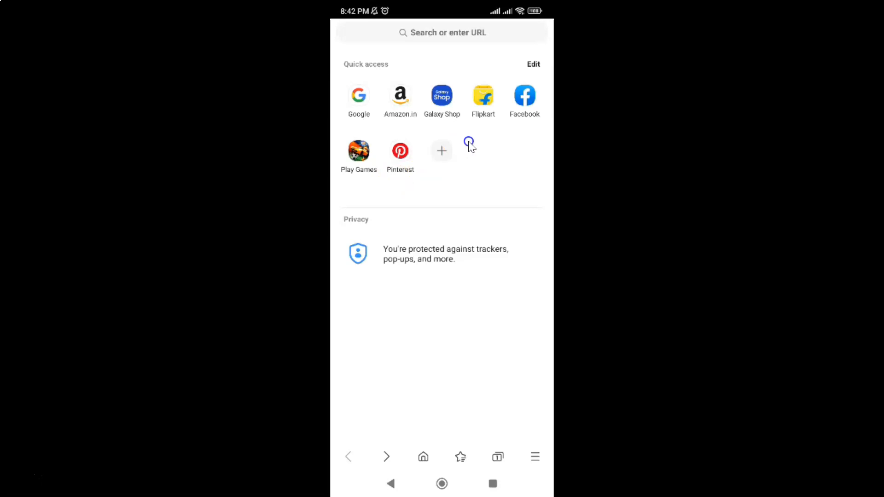